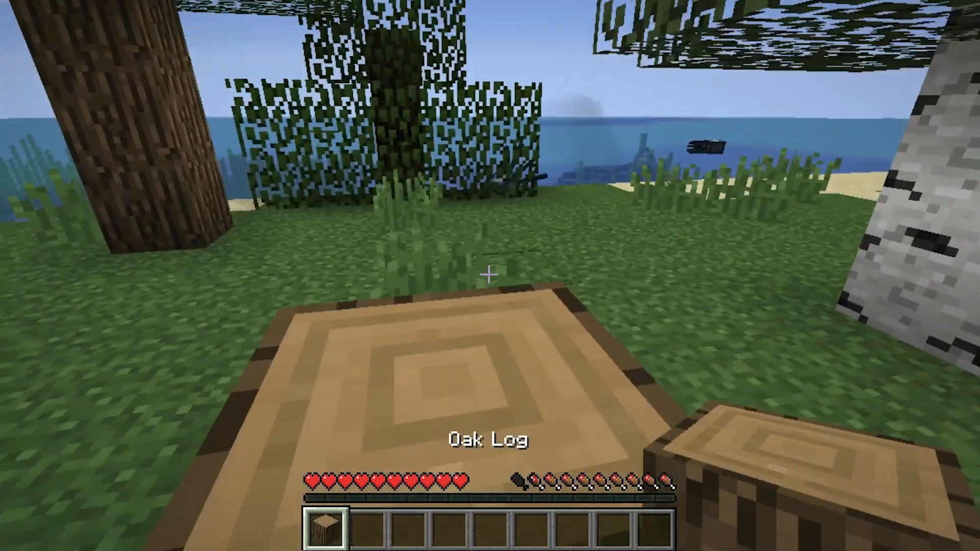
mouse_move(490, 275)
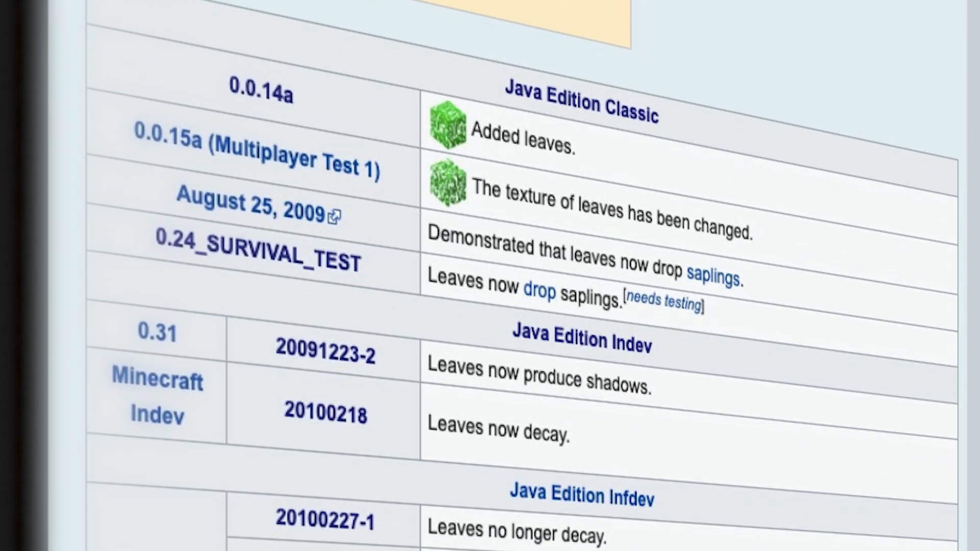
scroll("down", 3)
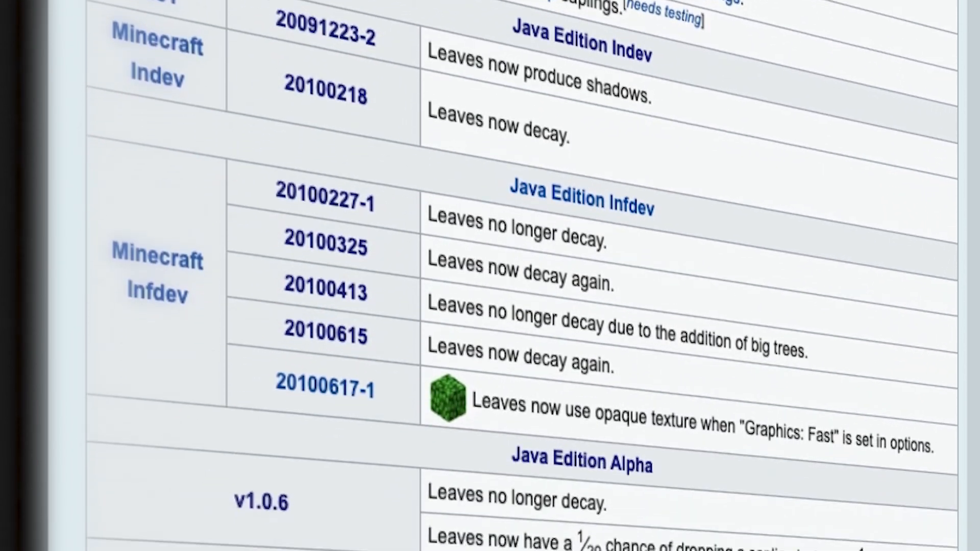
scroll("down", 3)
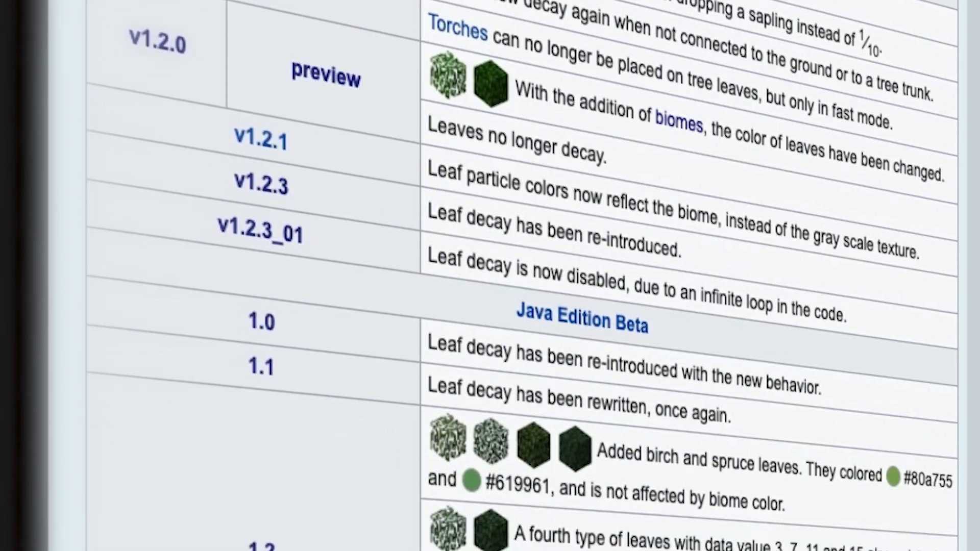
scroll("down", 3)
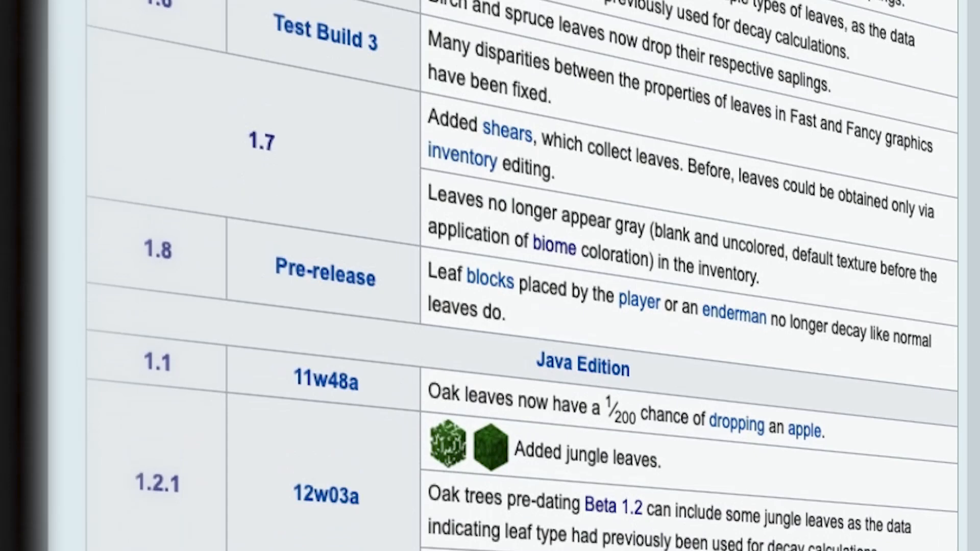
scroll("down", 3)
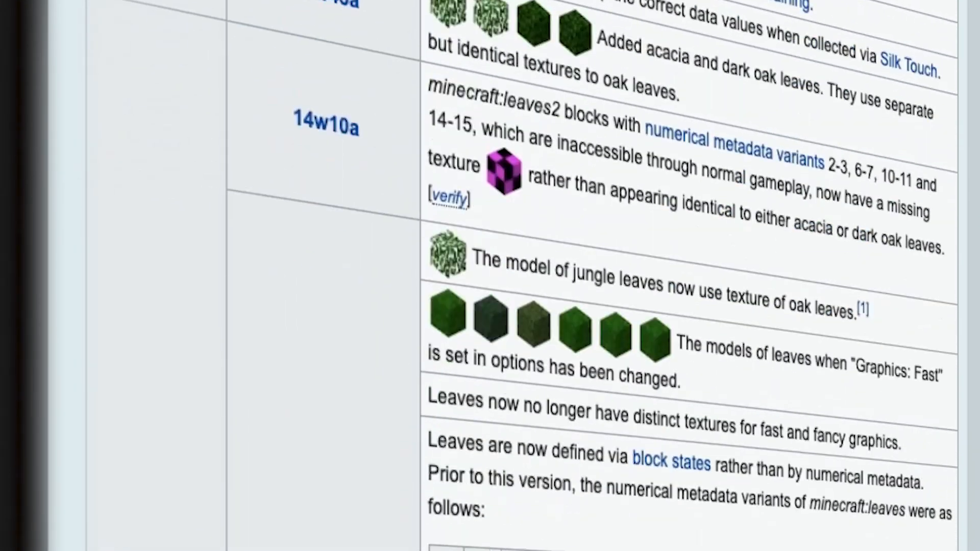
scroll("down", 3)
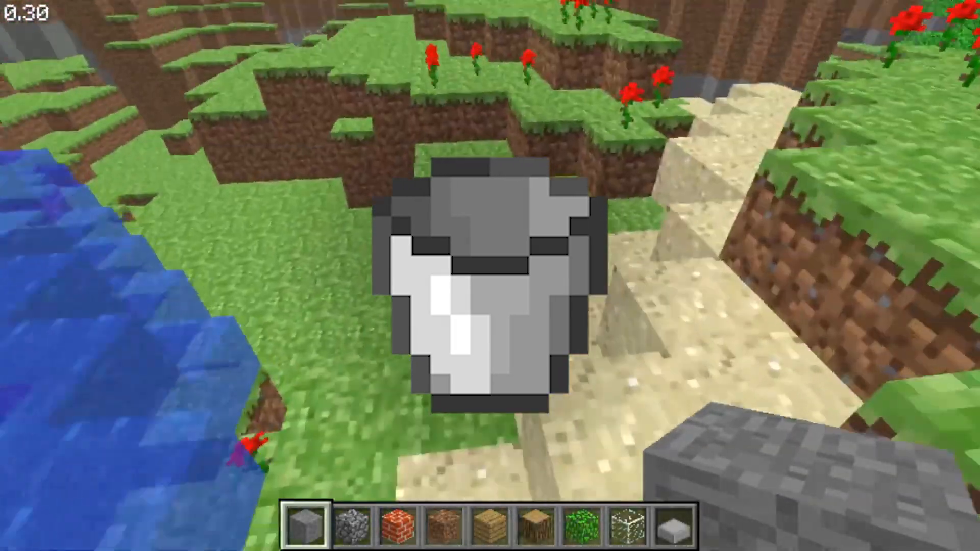
mouse_move(490, 276)
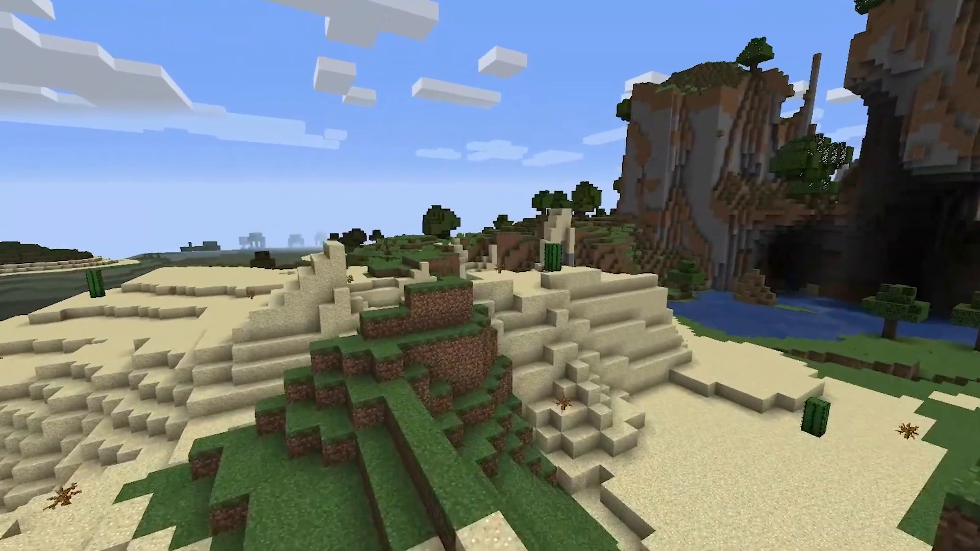
mouse_move(490, 275)
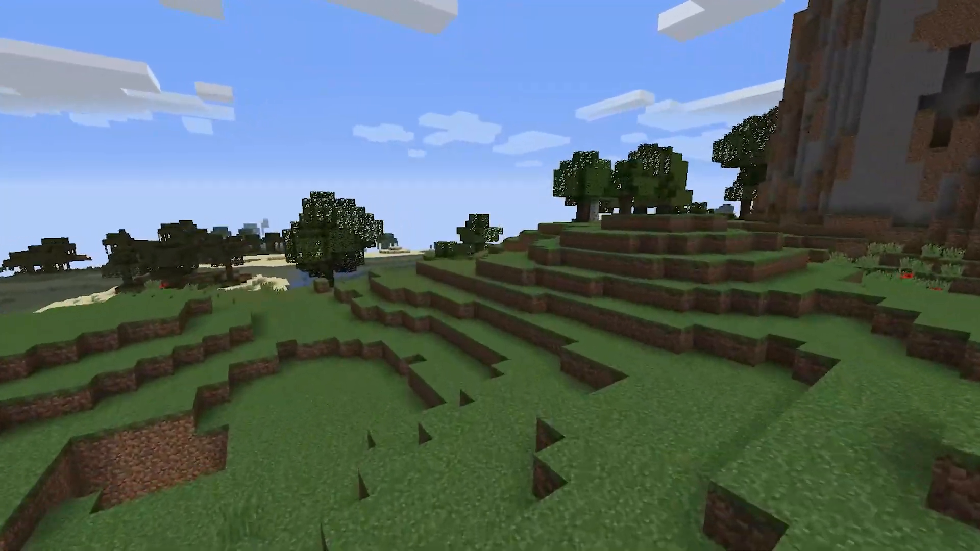
mouse_move(490, 275)
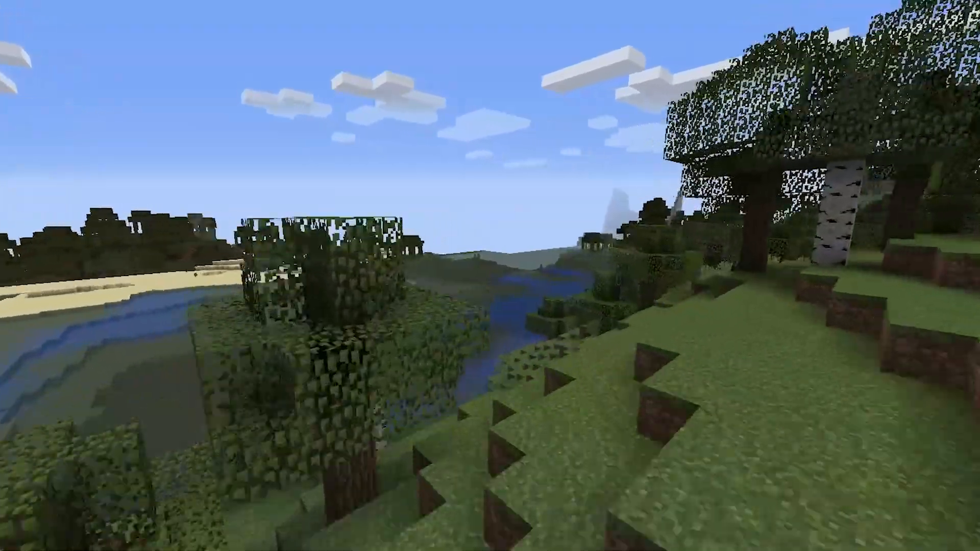
mouse_move(490, 276)
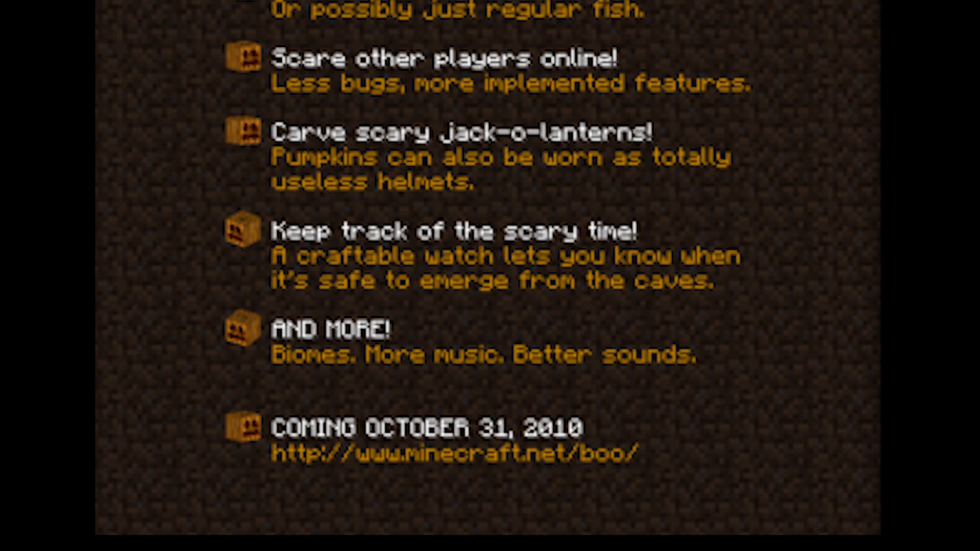
scroll("up", 3)
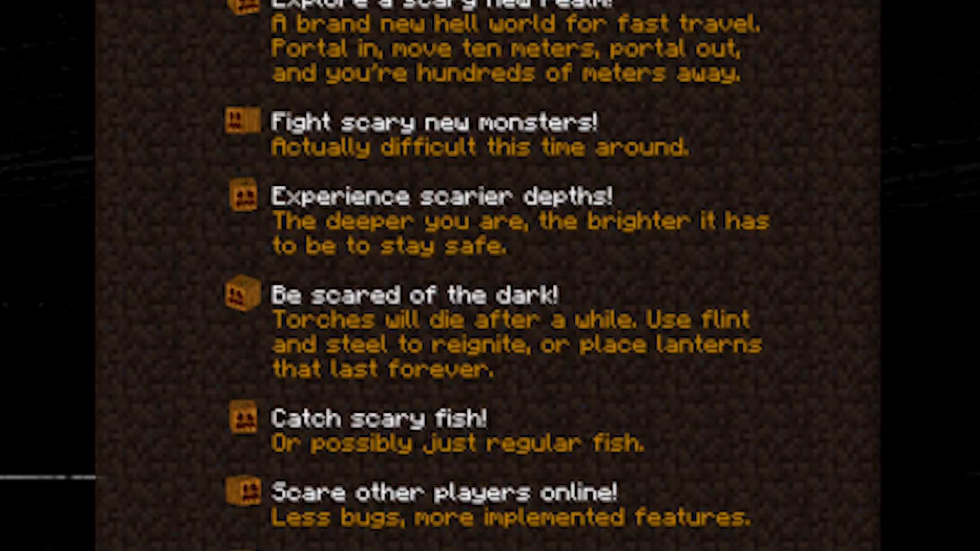
scroll("up", 3)
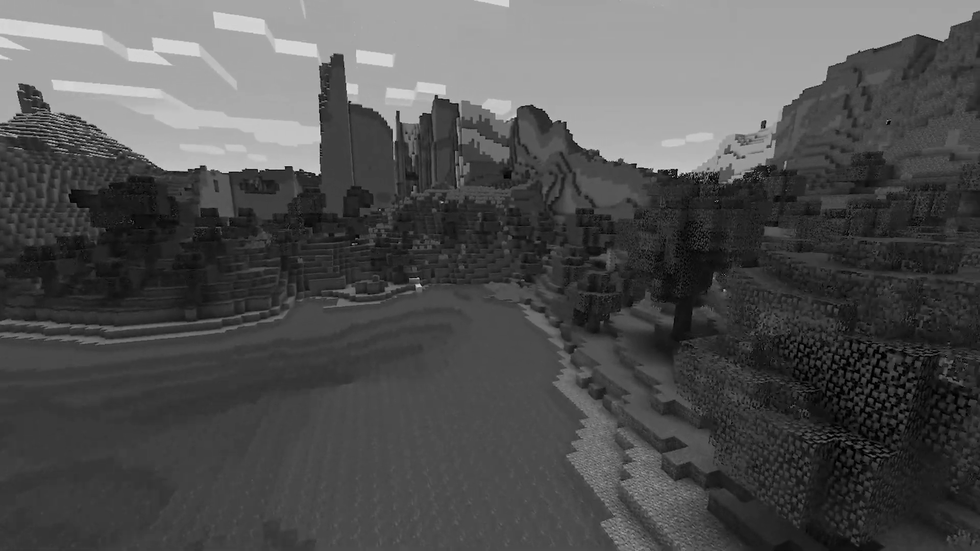
mouse_move(490, 276)
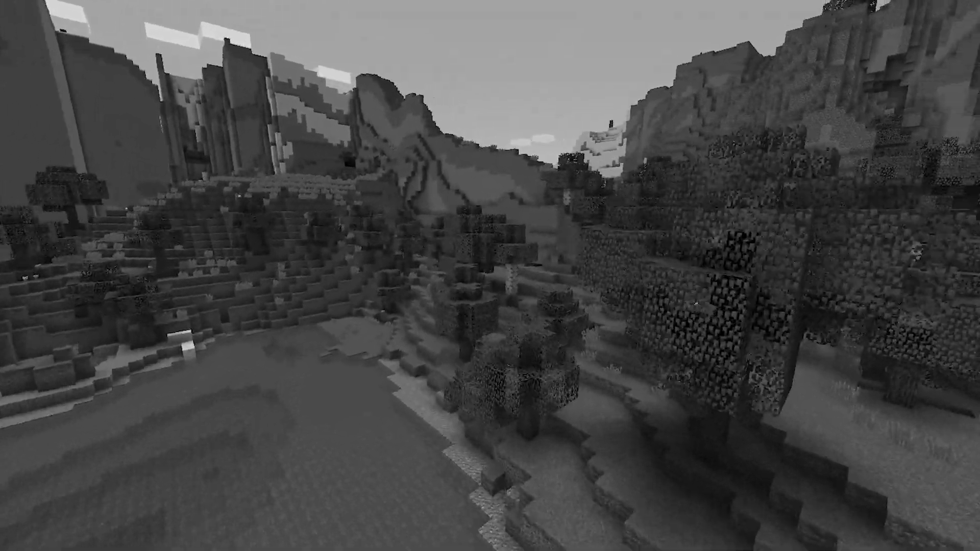
mouse_move(490, 275)
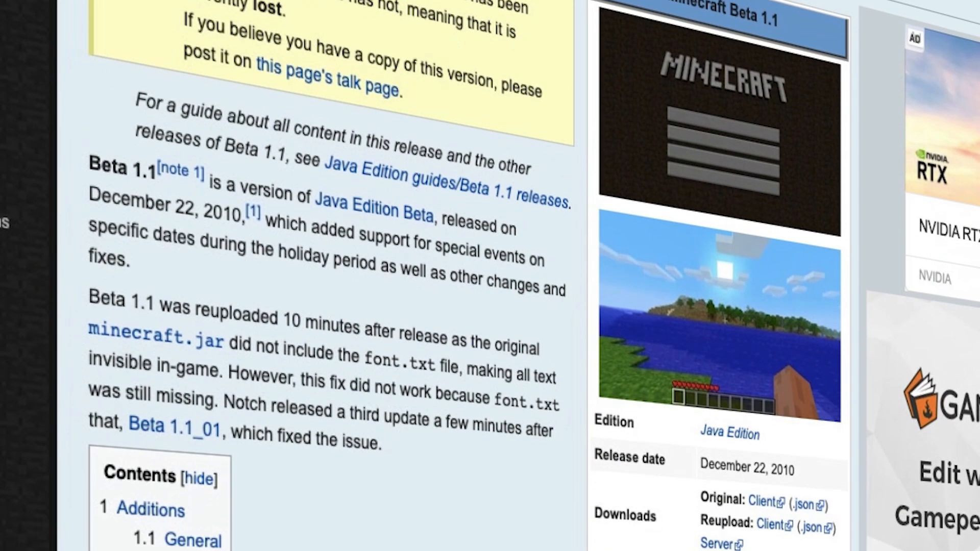
scroll("down", 3)
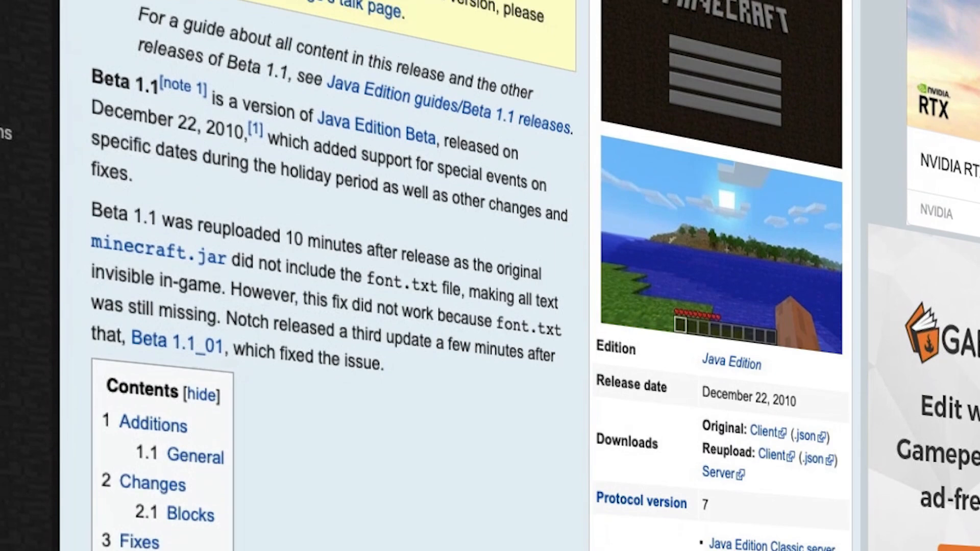
scroll("down", 3)
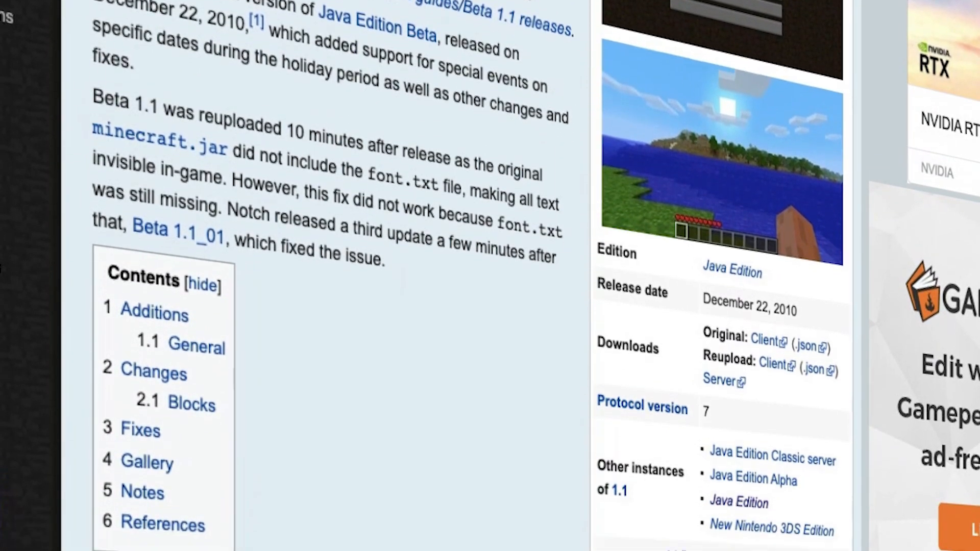
scroll("down", 3)
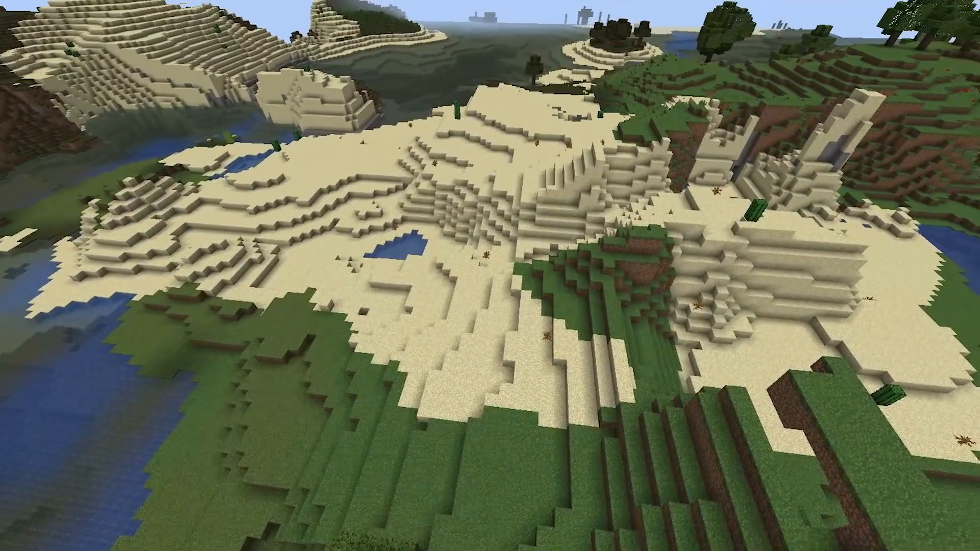
mouse_move(490, 275)
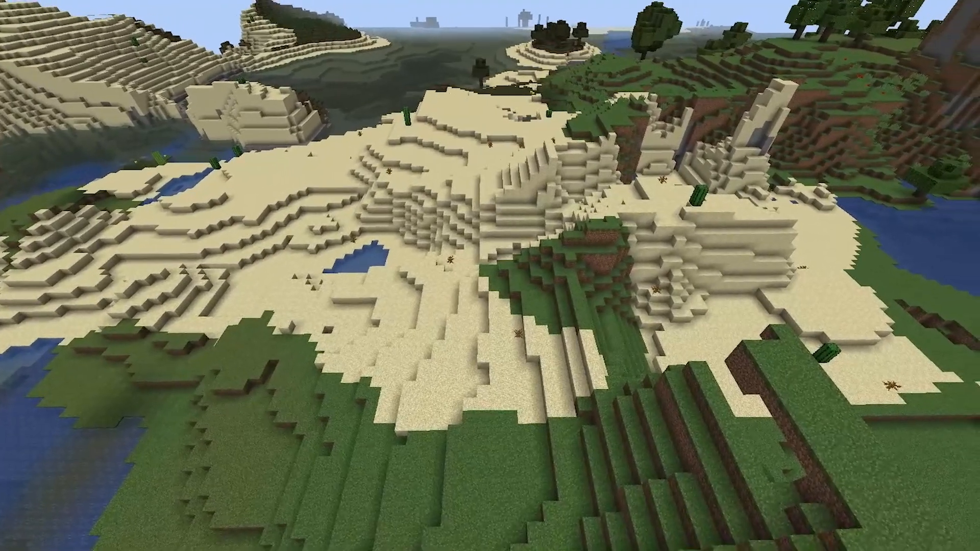
mouse_move(490, 276)
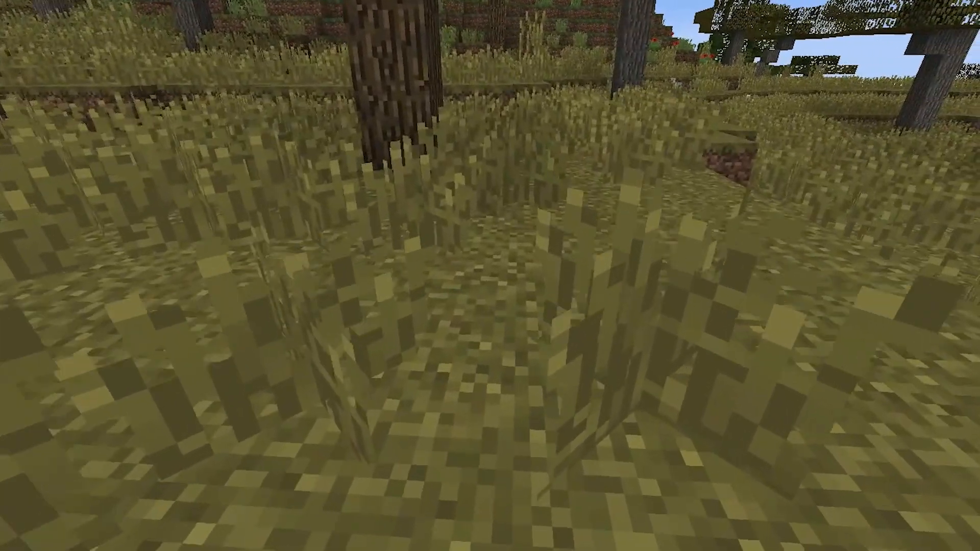
mouse_move(489, 275)
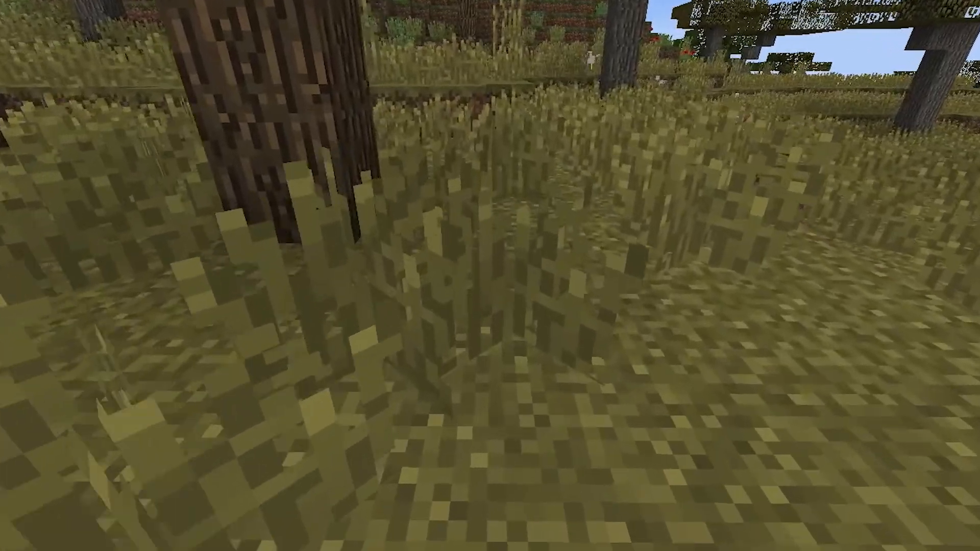
mouse_move(490, 275)
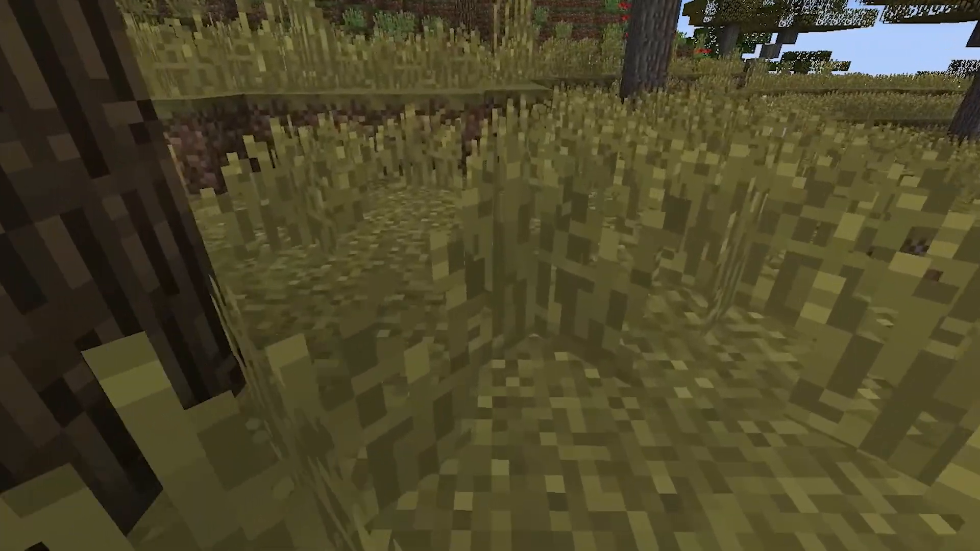
mouse_move(490, 276)
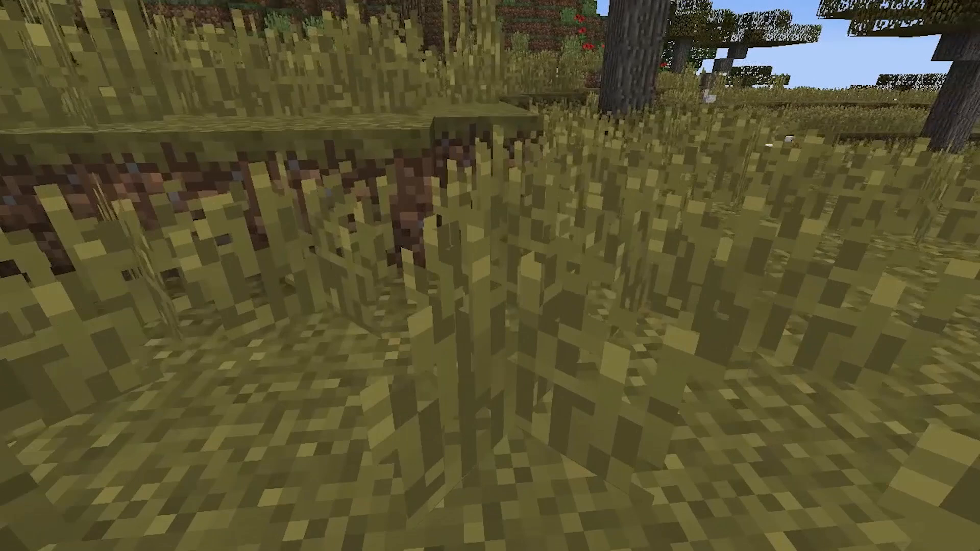
mouse_move(490, 276)
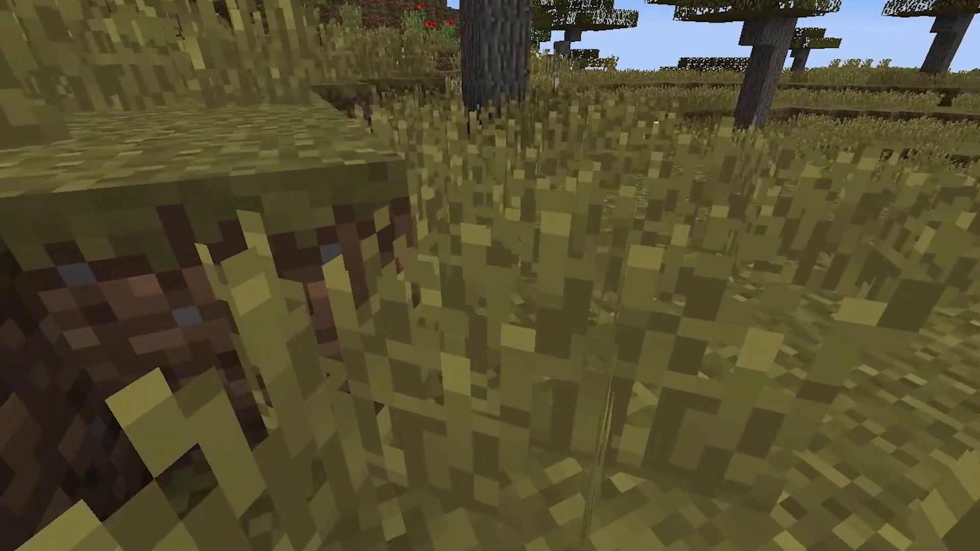